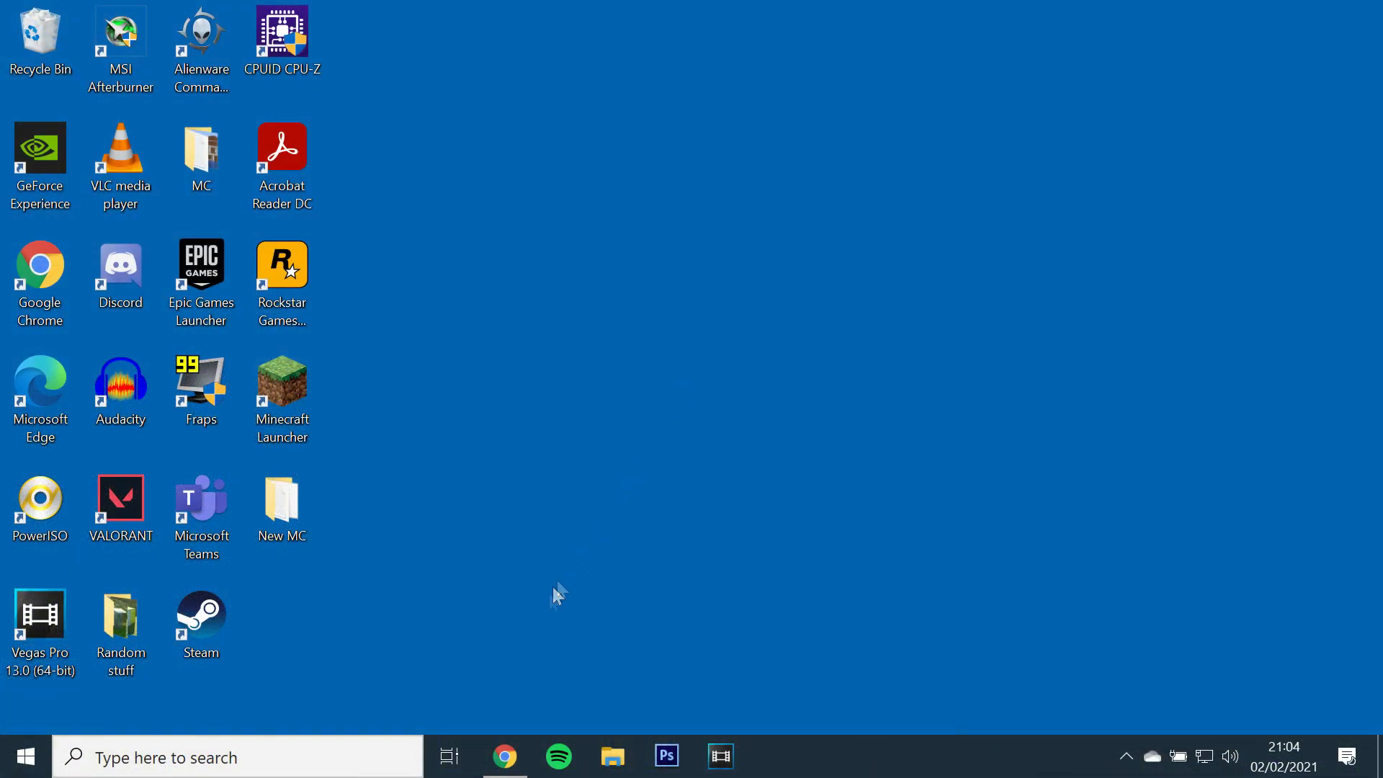
# Download the Windows .EXE Fabric installer from fabricmc.net in Chrome and launch it.
pyautogui.click(504, 756)
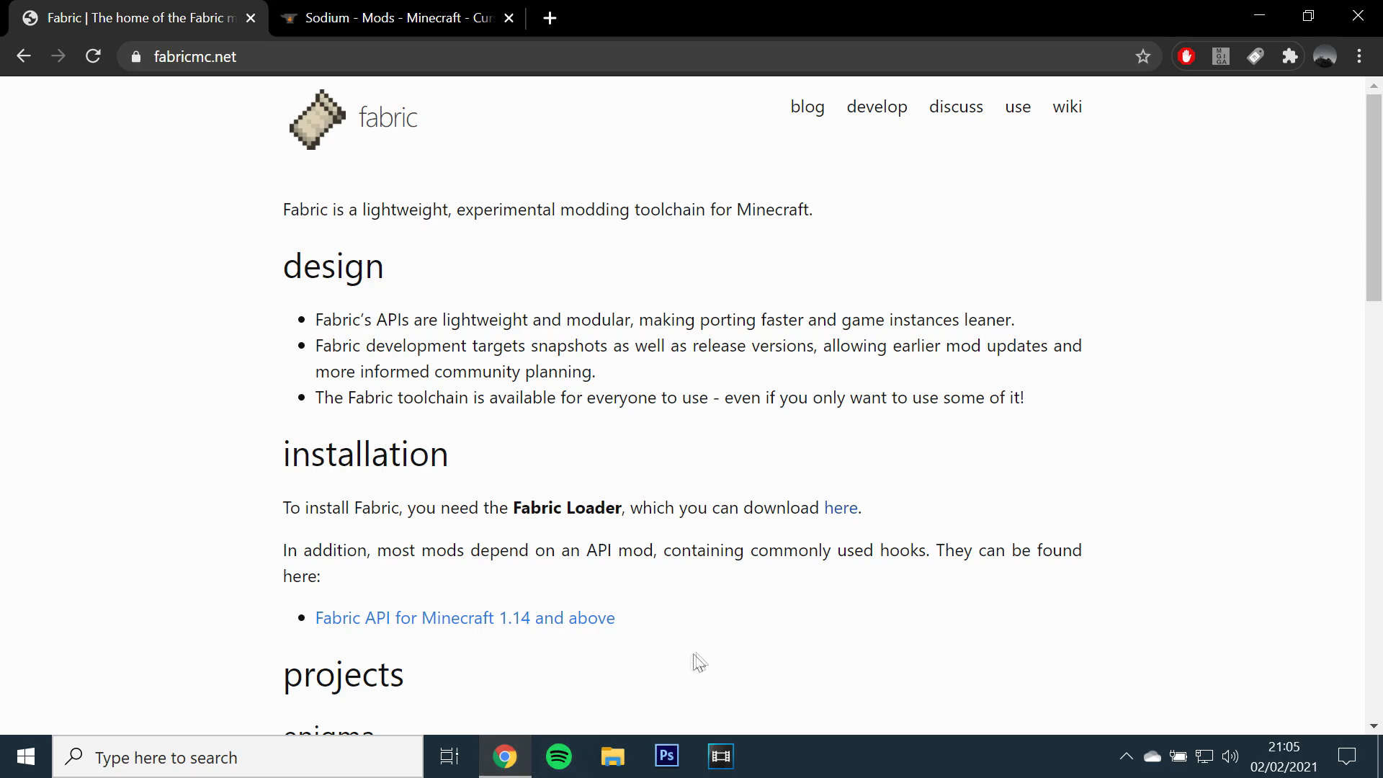
pyautogui.click(1017, 106)
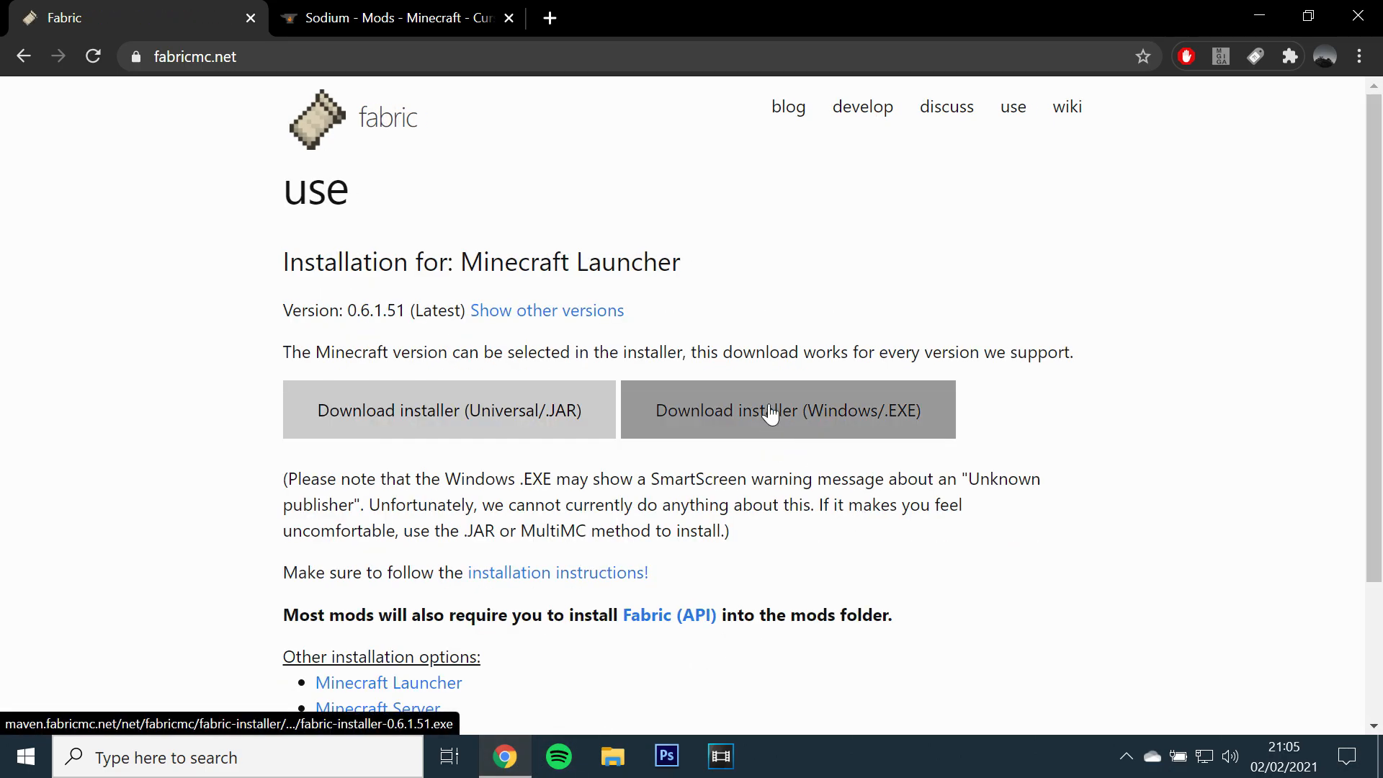
pyautogui.click(787, 410)
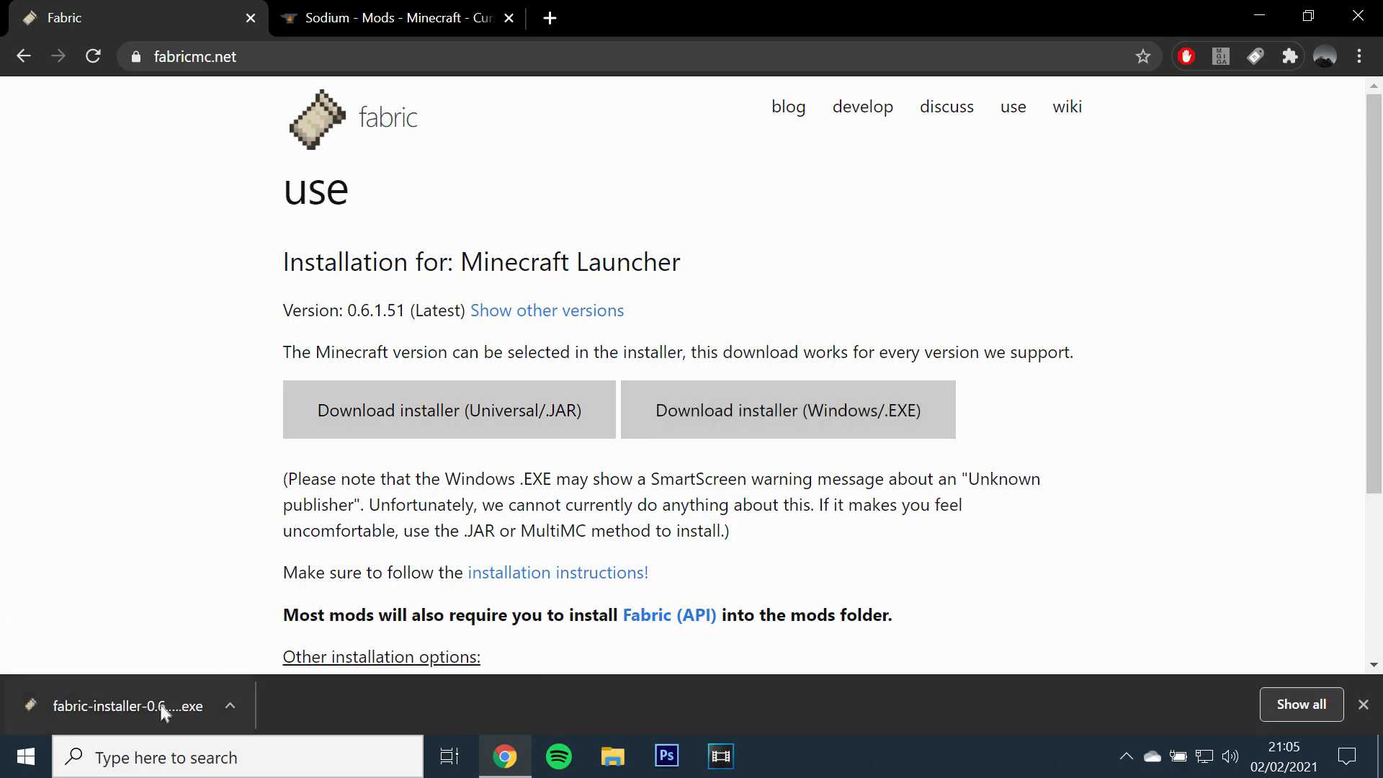
pyautogui.click(124, 706)
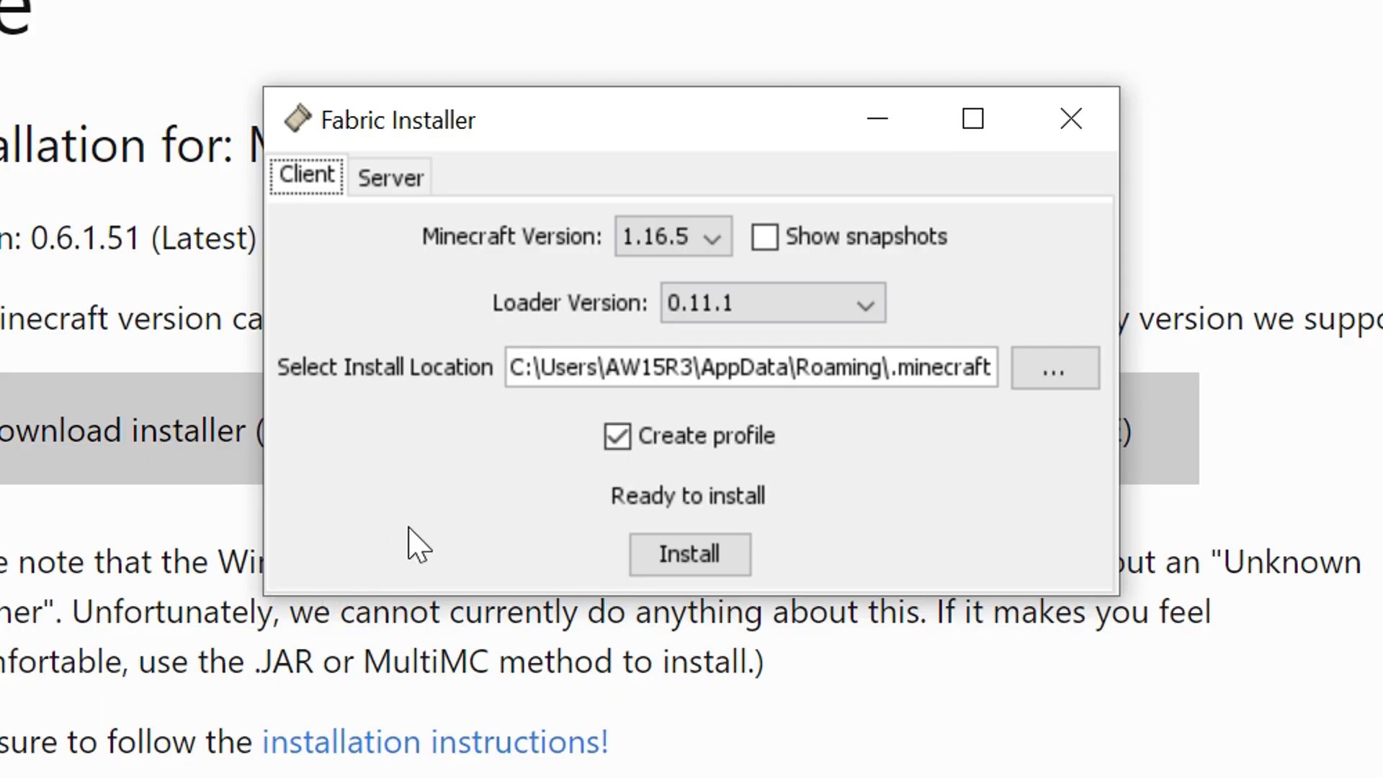
# Install Fabric Loader 0.11.1 for Minecraft 1.16.5 and dismiss the success message.
pyautogui.click(772, 303)
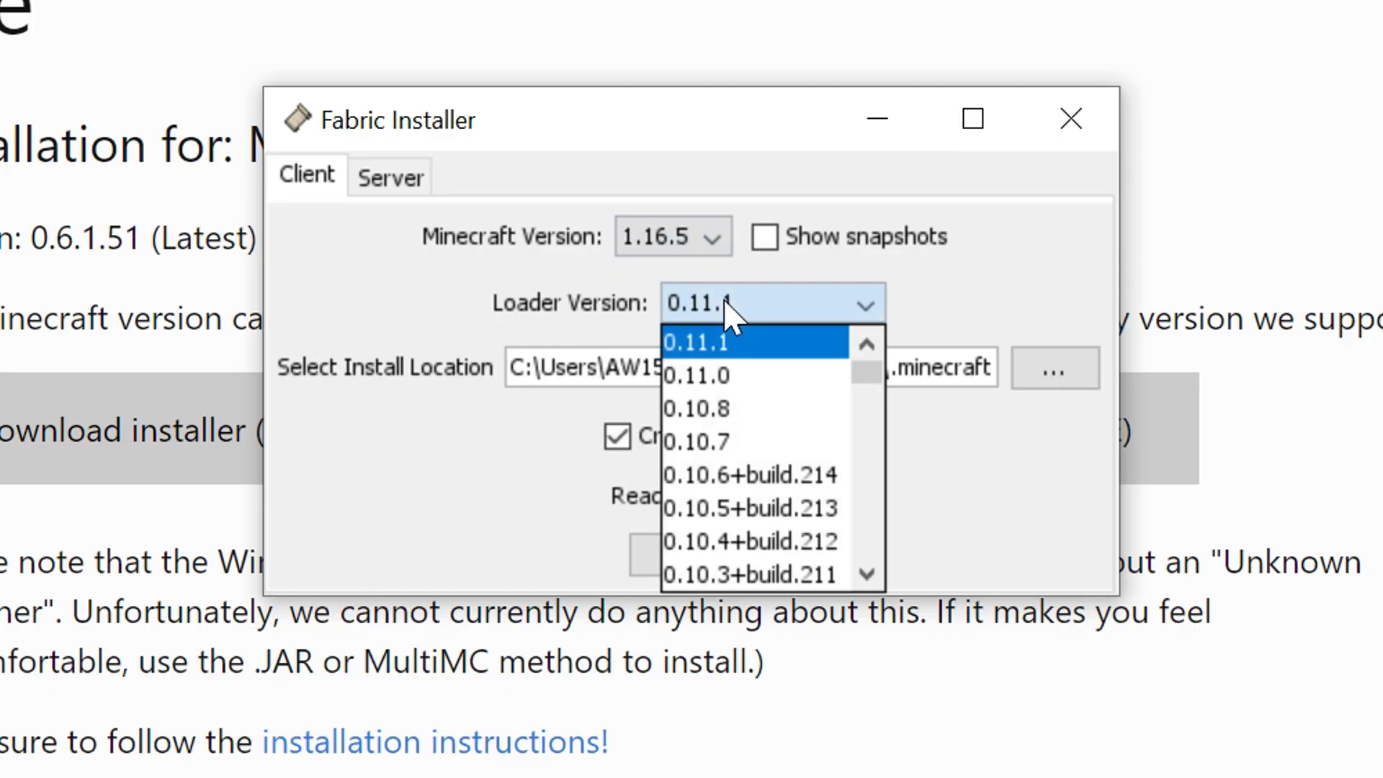
pyautogui.click(696, 343)
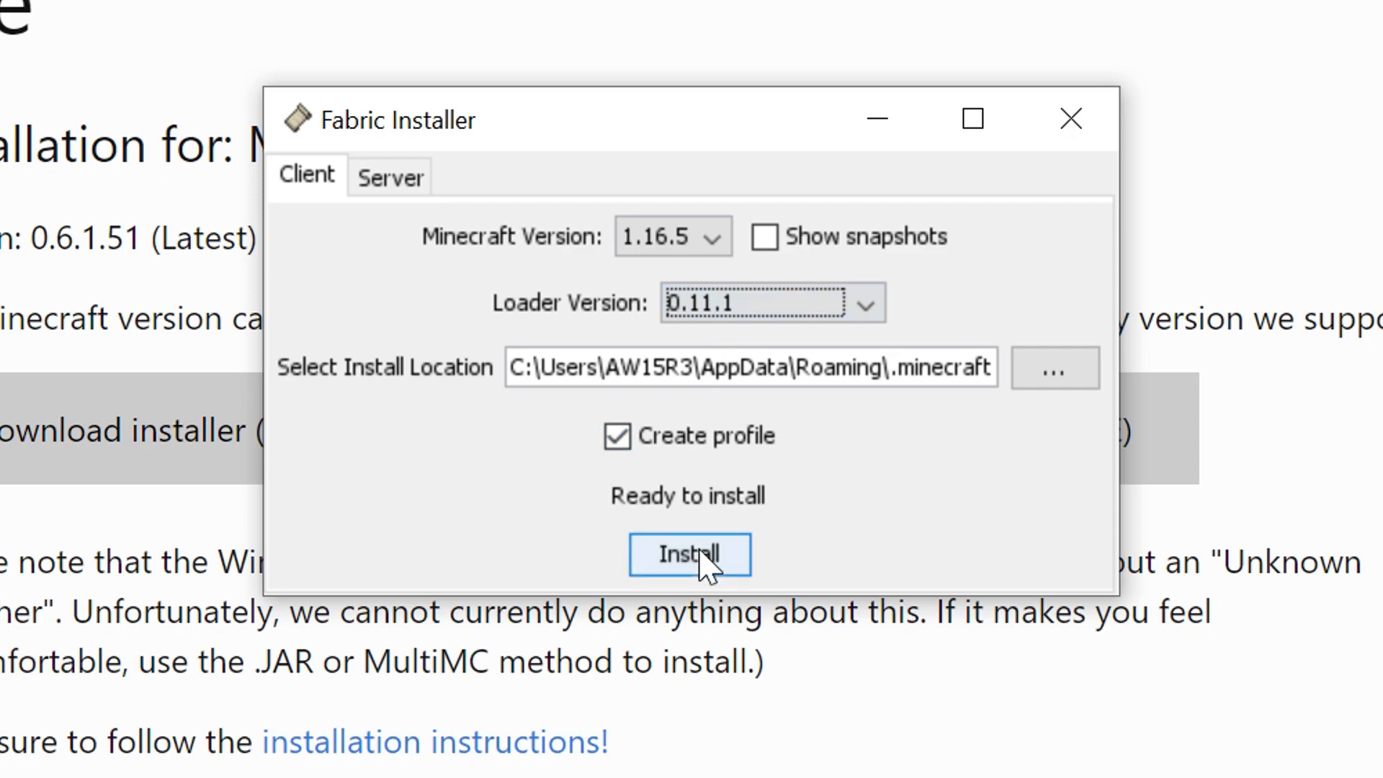
pyautogui.click(689, 555)
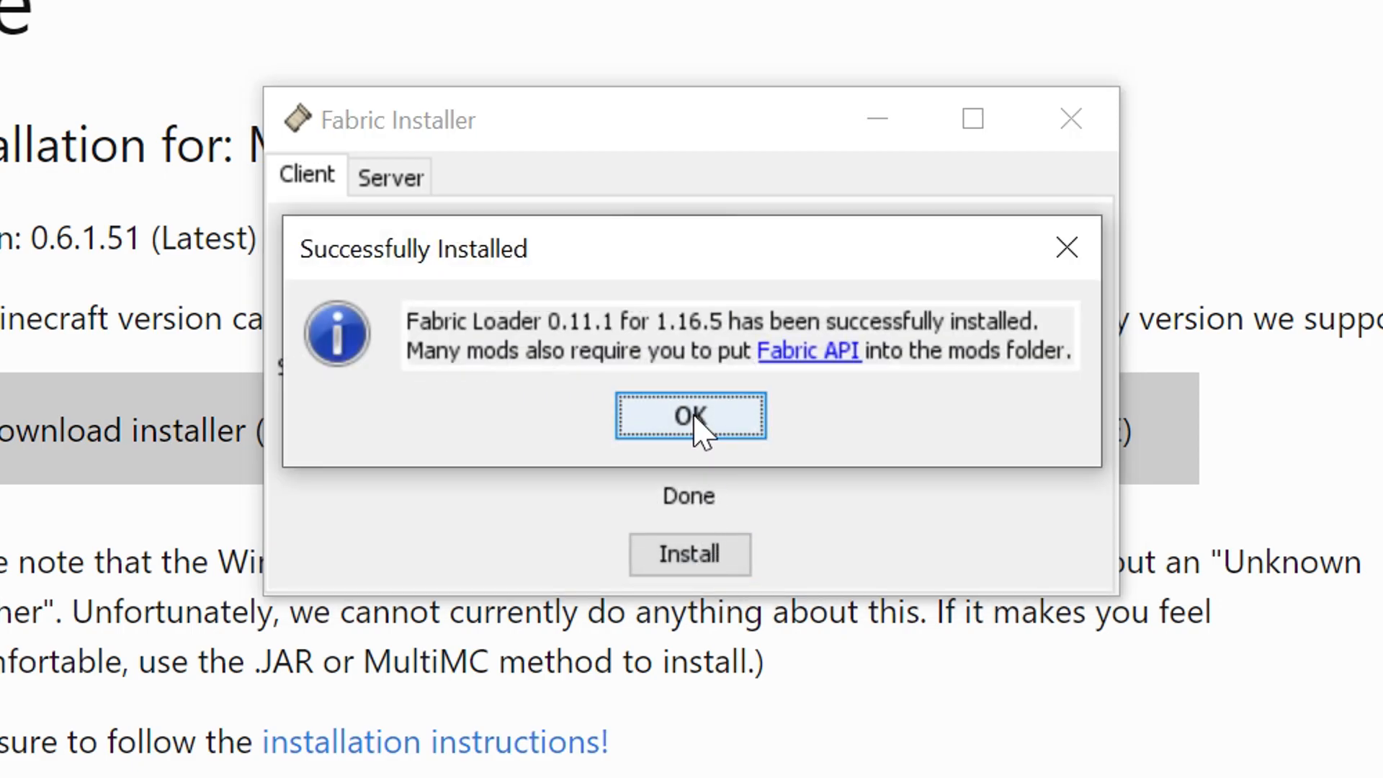
pyautogui.click(688, 415)
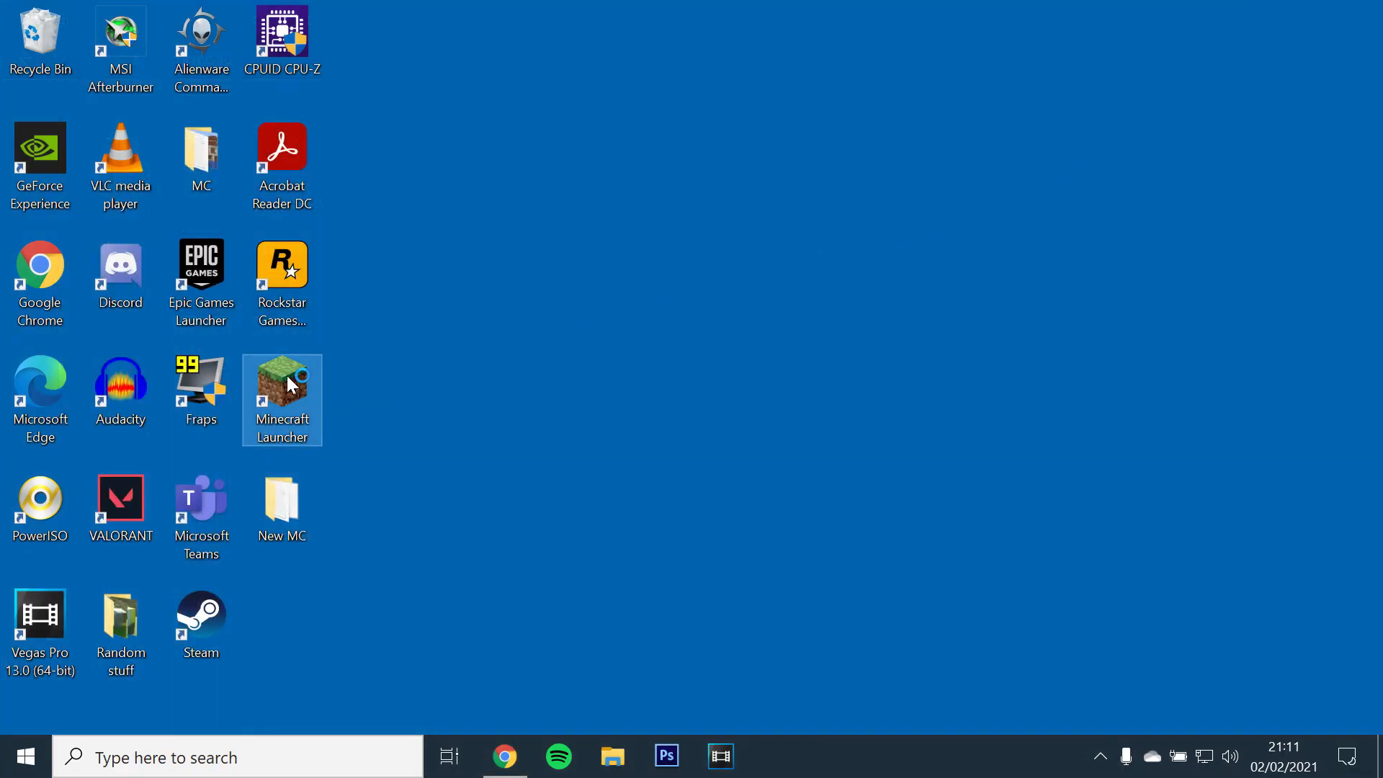
# Run the fabric-loader-1.16.5 profile from the Minecraft Launcher once, then close the game.
pyautogui.doubleClick(281, 399)
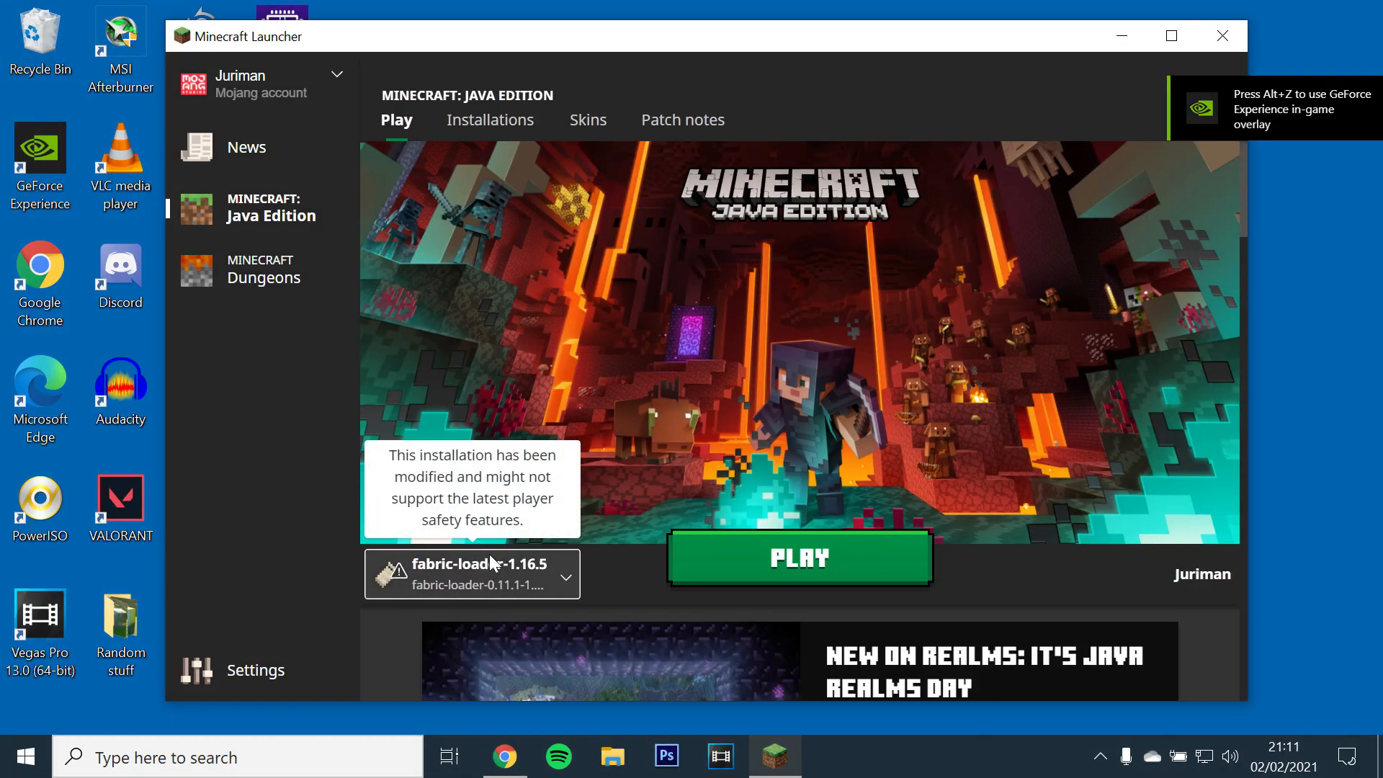
pyautogui.click(798, 557)
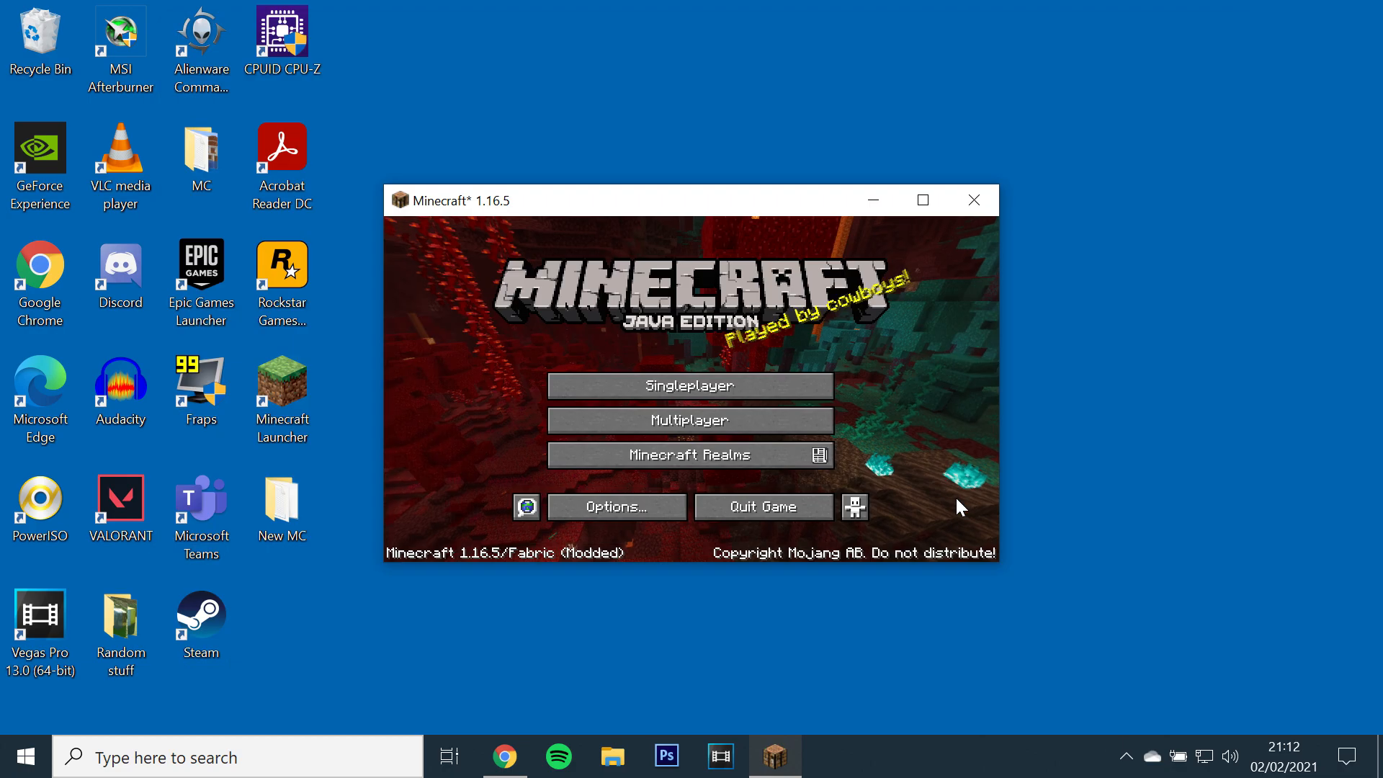
pyautogui.moveTo(357, 563)
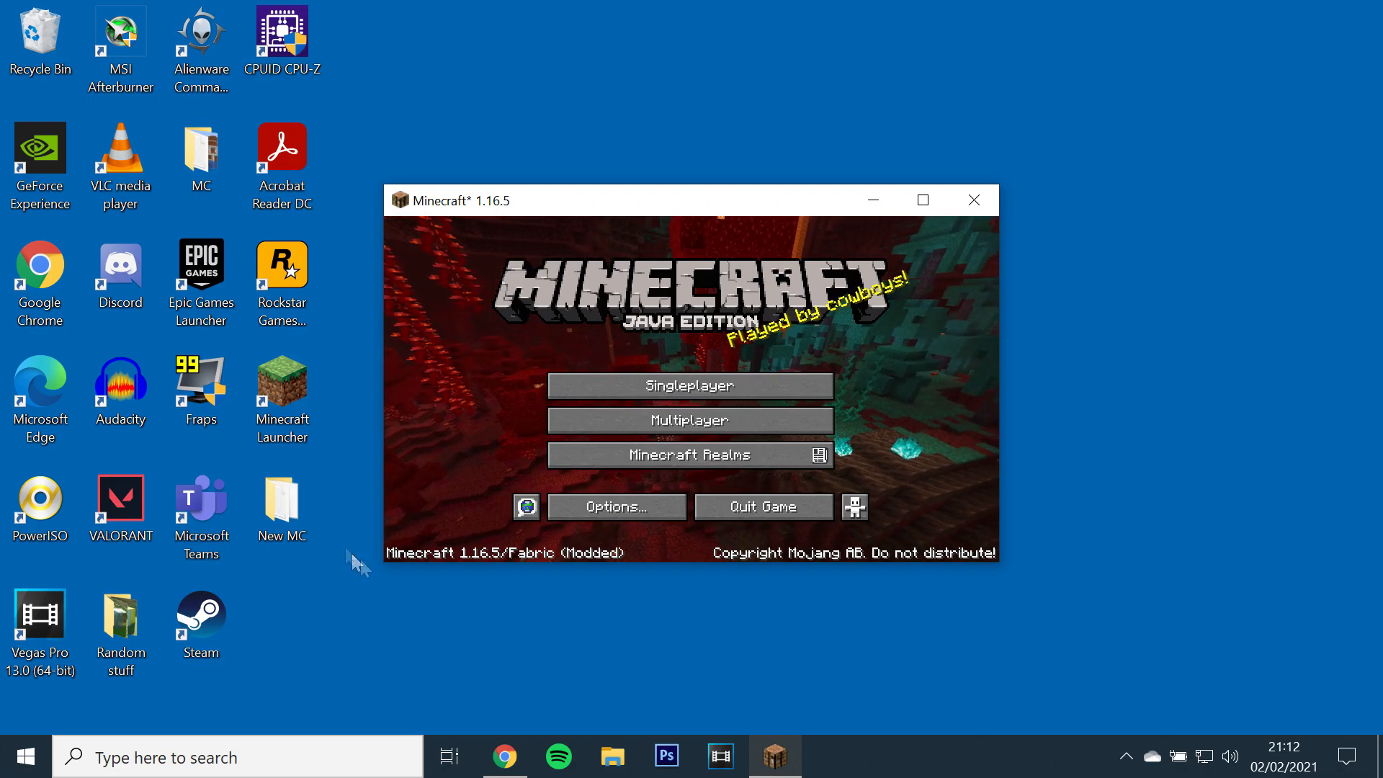
pyautogui.moveTo(974, 200)
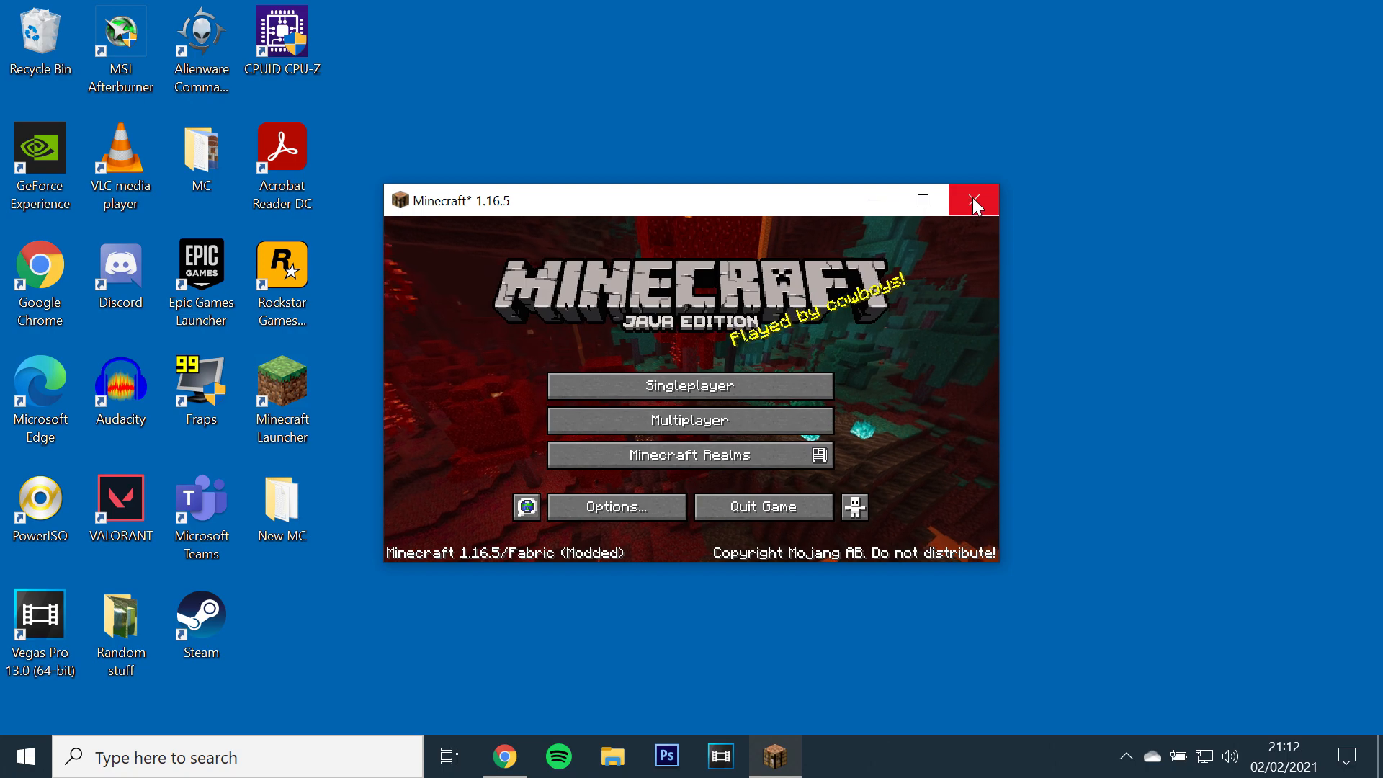
pyautogui.click(973, 199)
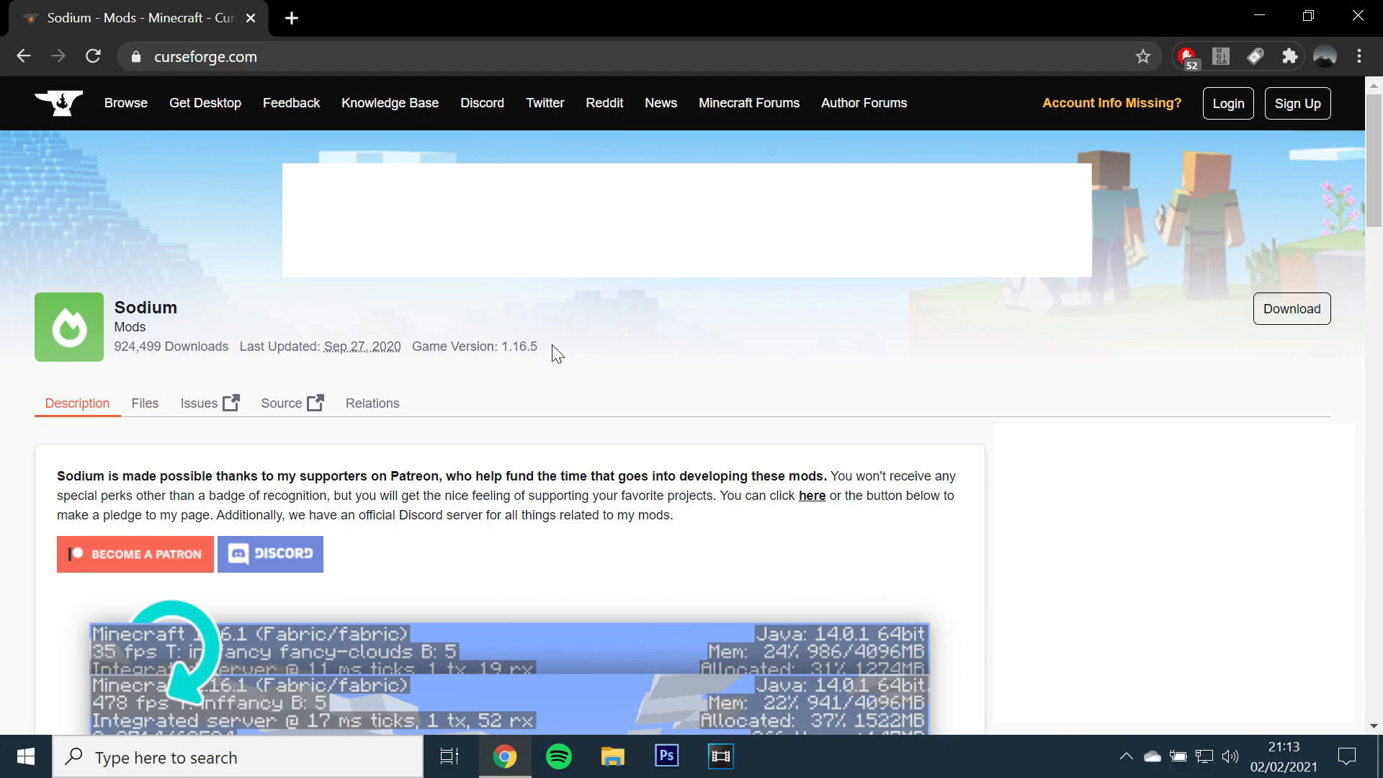
pyautogui.moveTo(1291, 308)
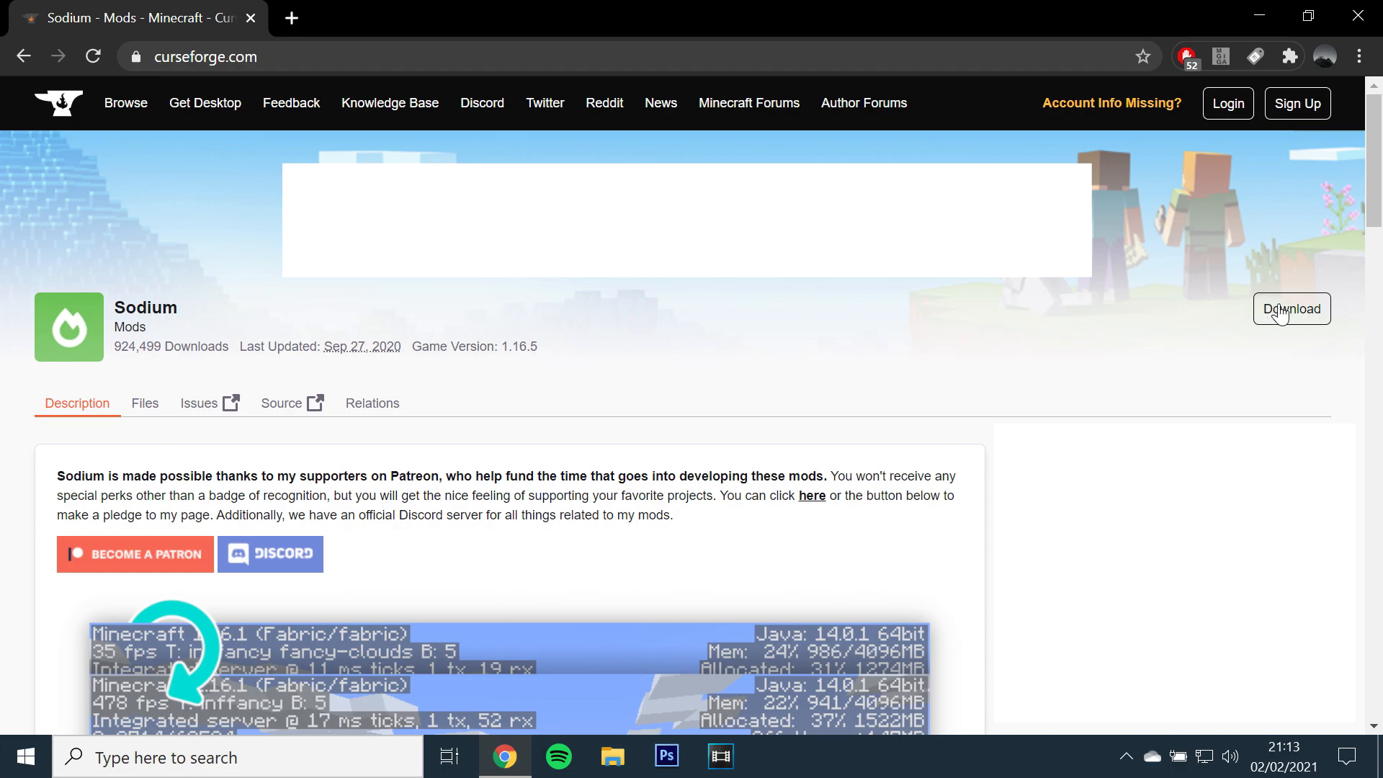
# Download the Sodium jar sodium-fabric-mc1.16.3-0.1.0 from CurseForge to the desktop.
pyautogui.click(1291, 309)
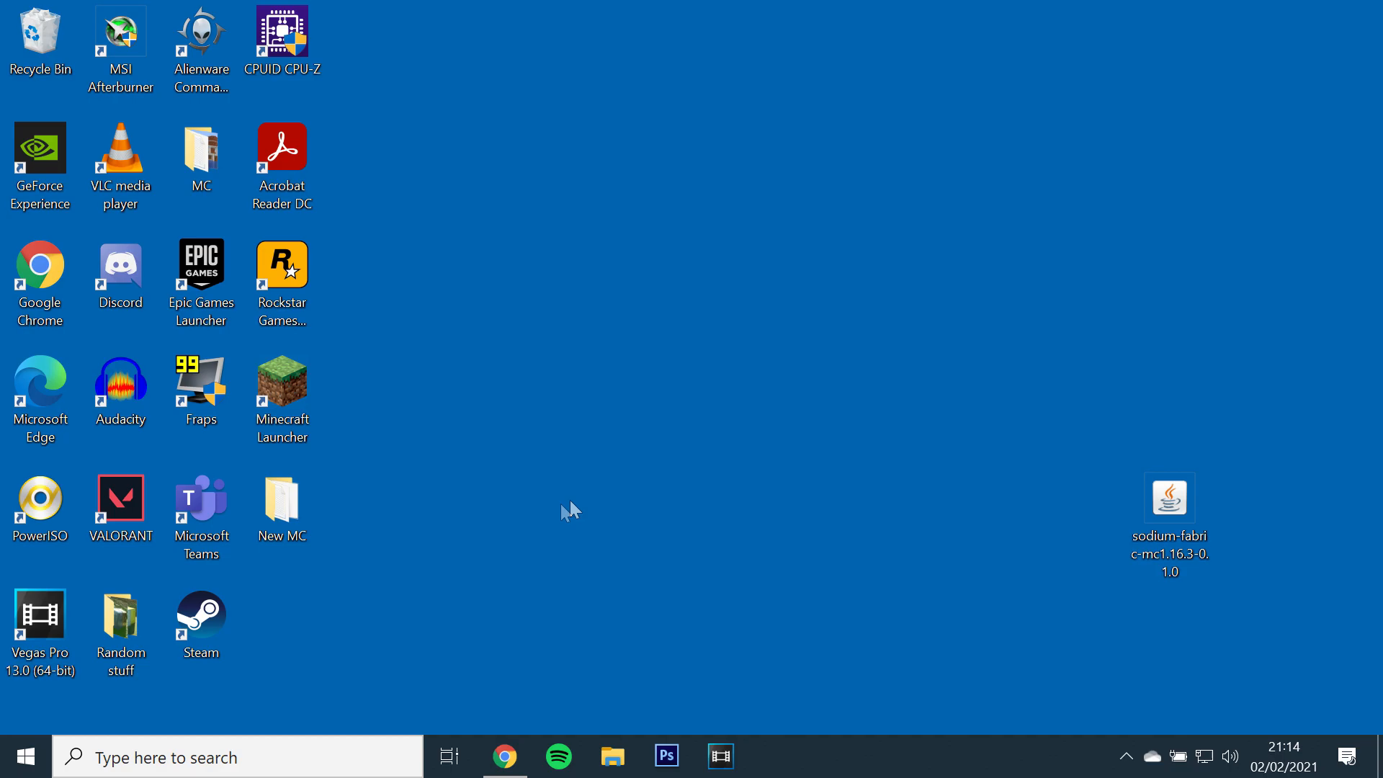
# Navigate File Explorer into the .minecraft mods folder.
pyautogui.click(613, 756)
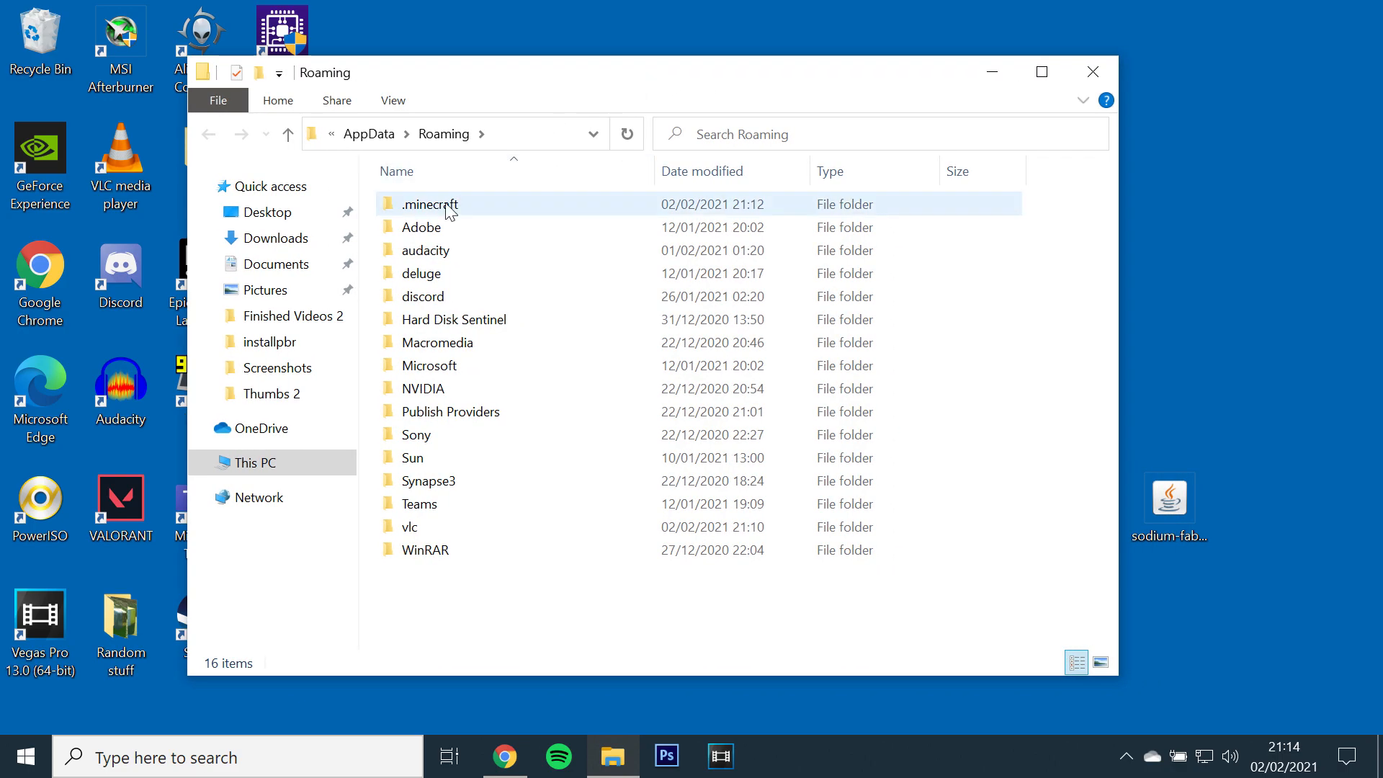
pyautogui.doubleClick(430, 204)
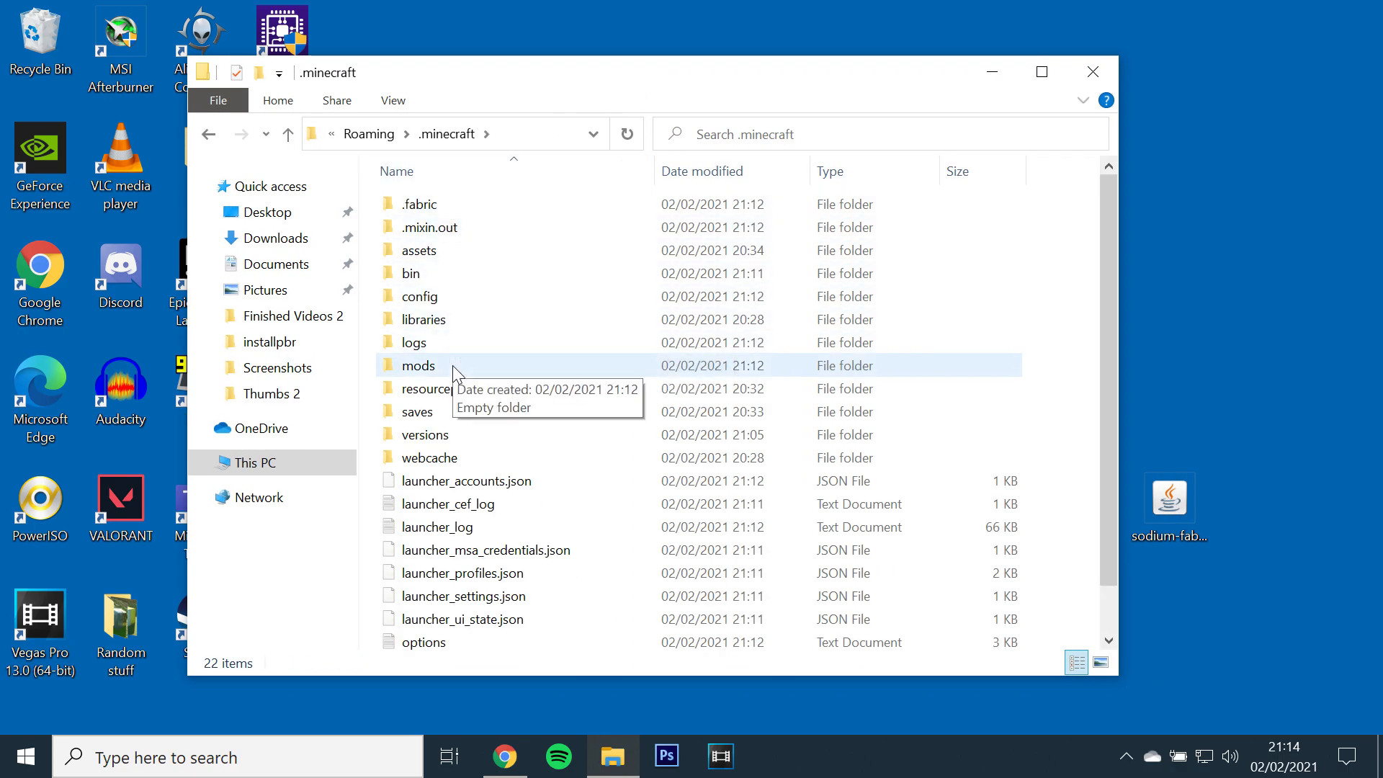
pyautogui.doubleClick(418, 364)
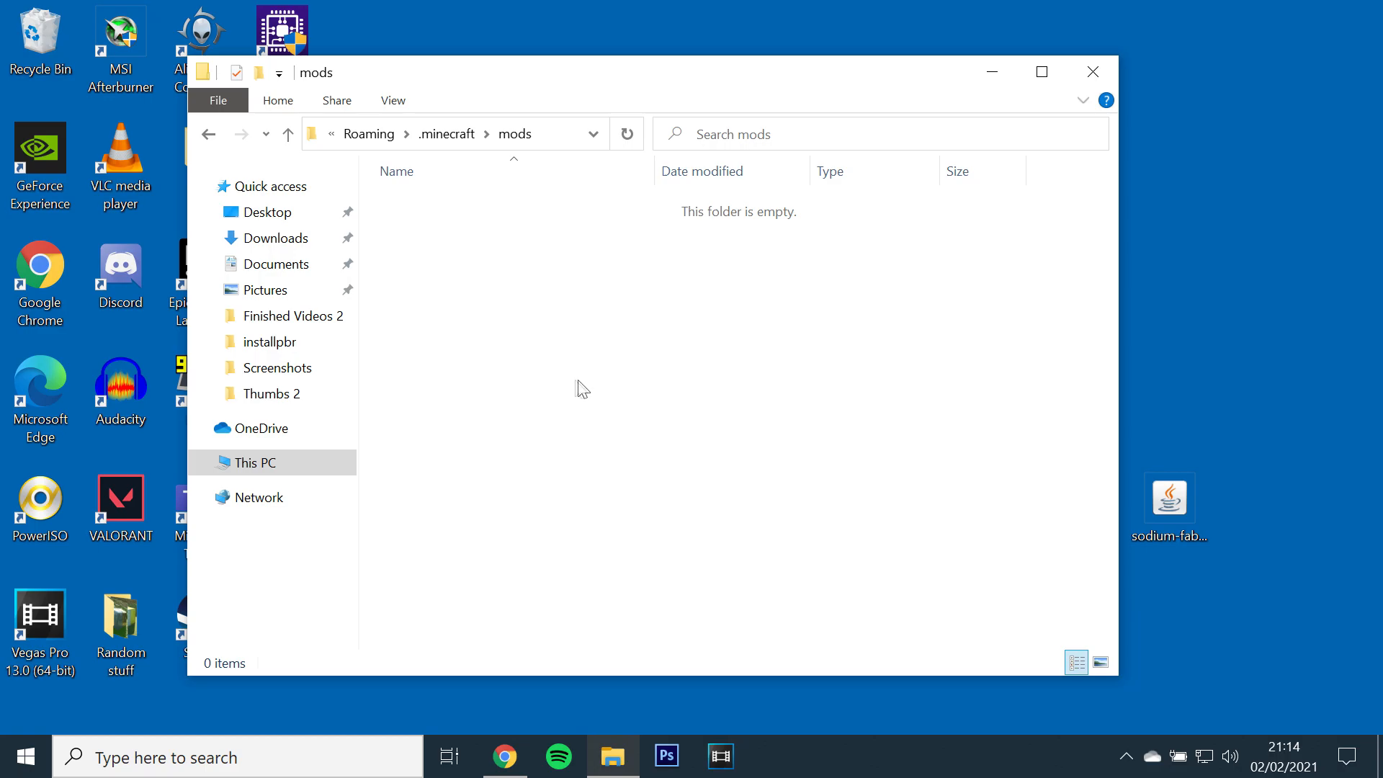
pyautogui.click(1168, 502)
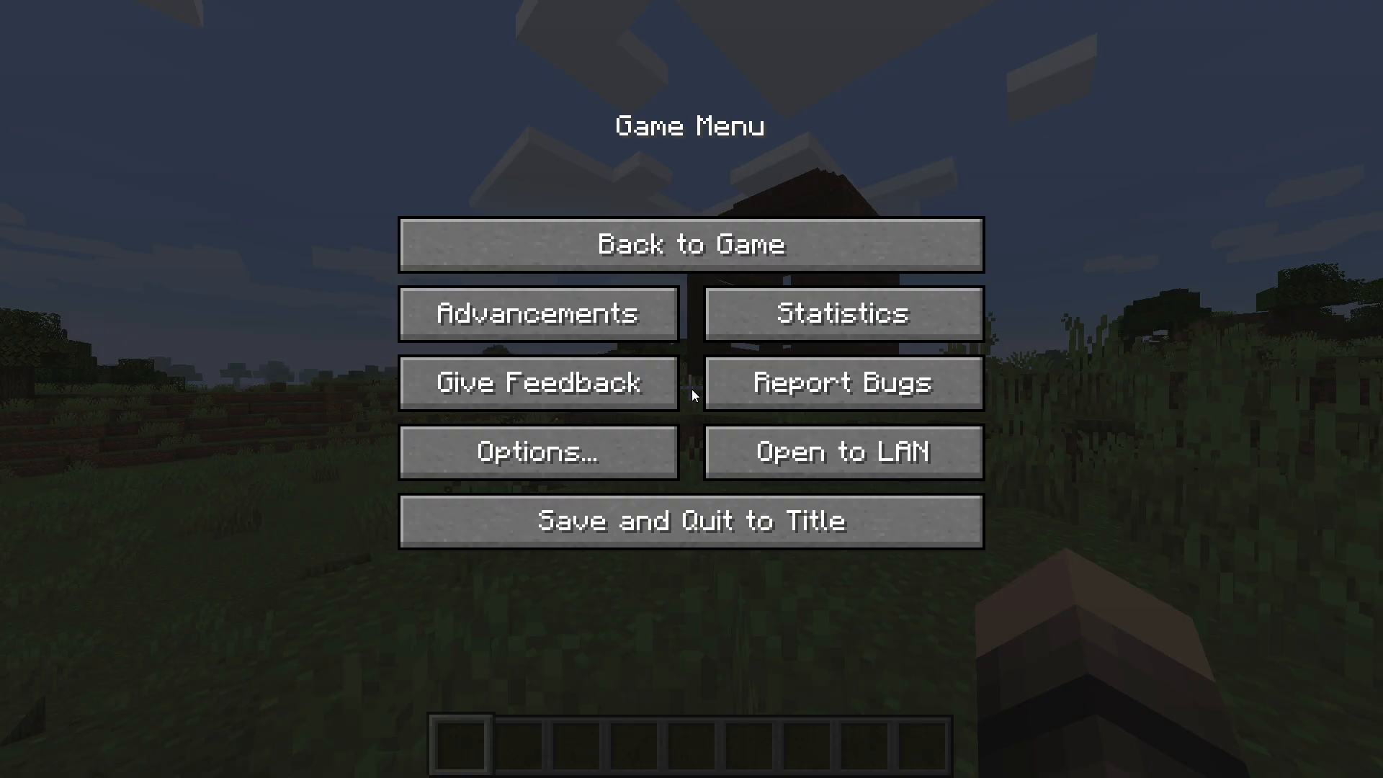
# Reach Sodium's General video settings from the Game Menu options.
pyautogui.click(537, 452)
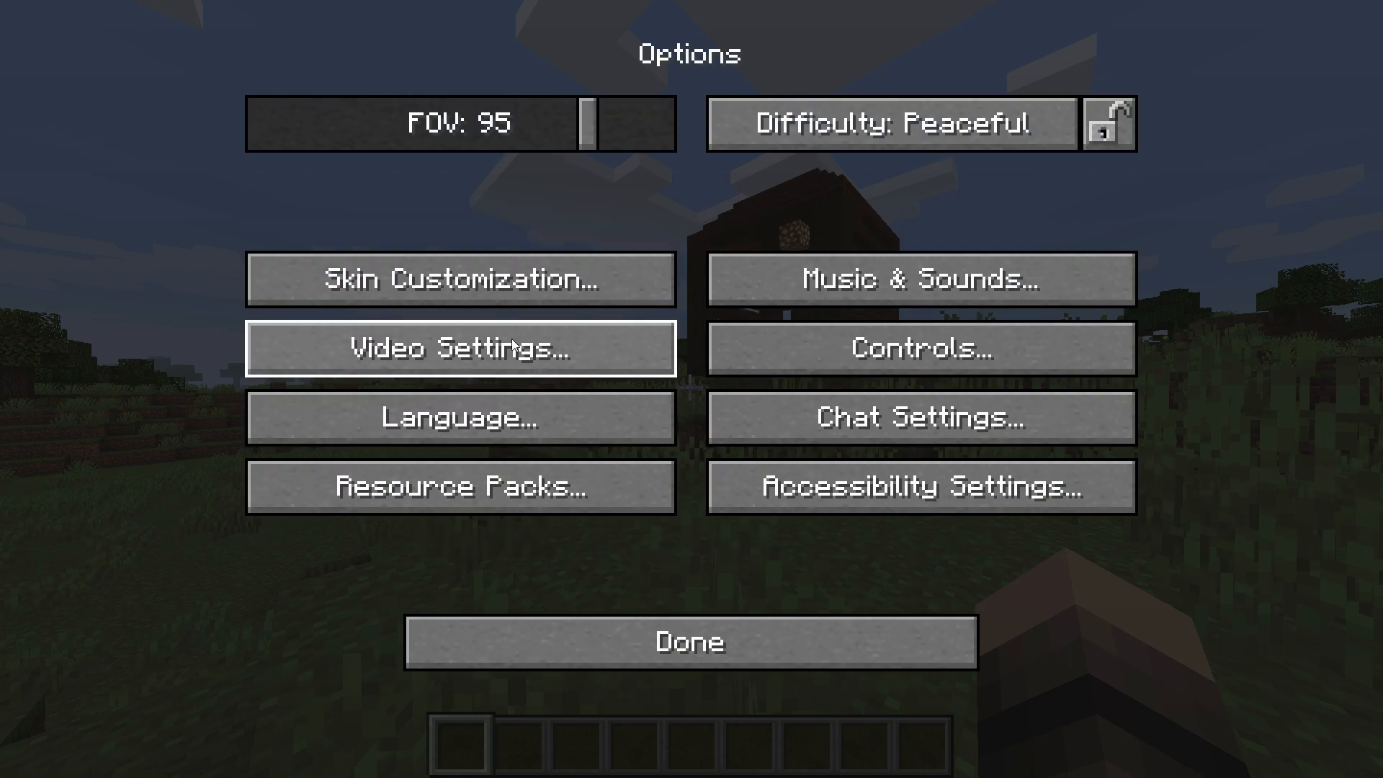
pyautogui.click(457, 347)
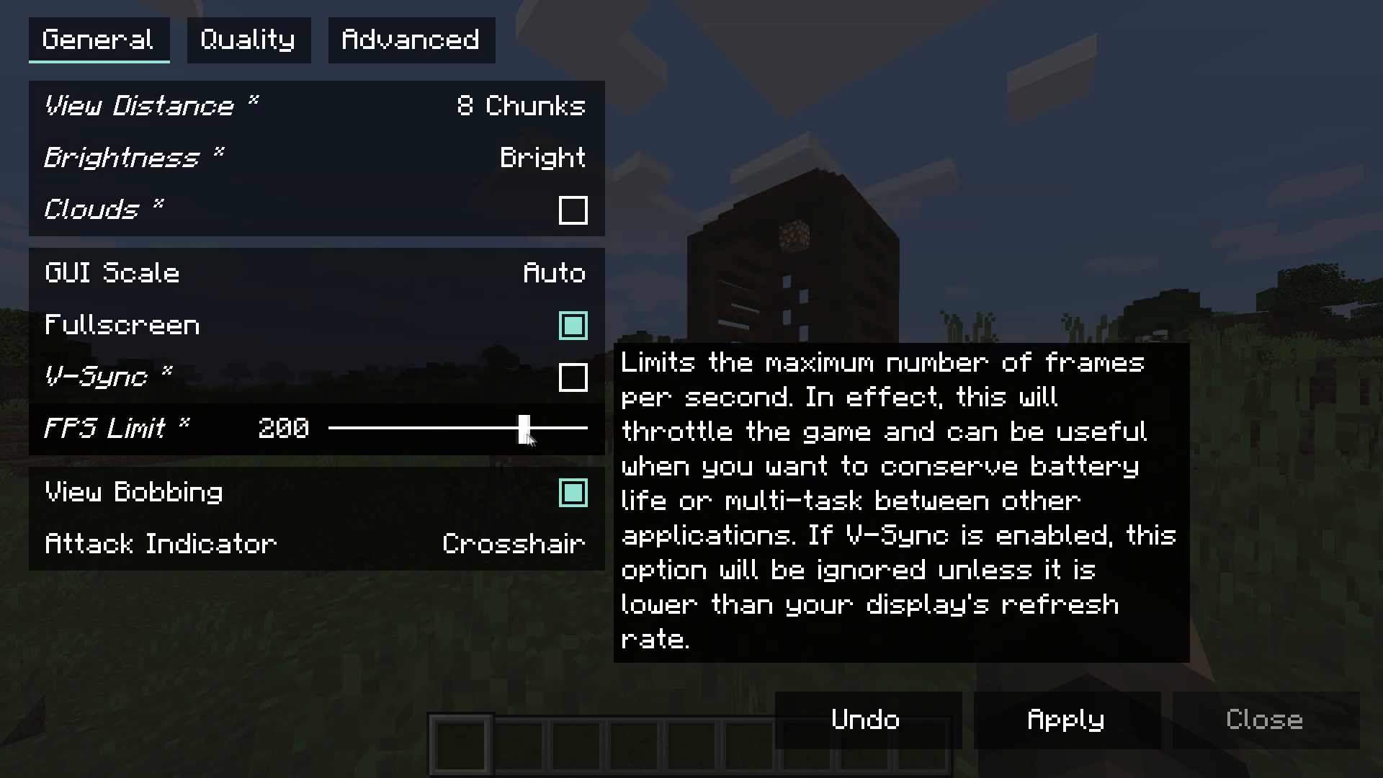
# Set FPS limit to Unlimited and Quality options to Fast/Low, then apply and close.
pyautogui.moveTo(525, 429); pyautogui.dragTo(582, 429)
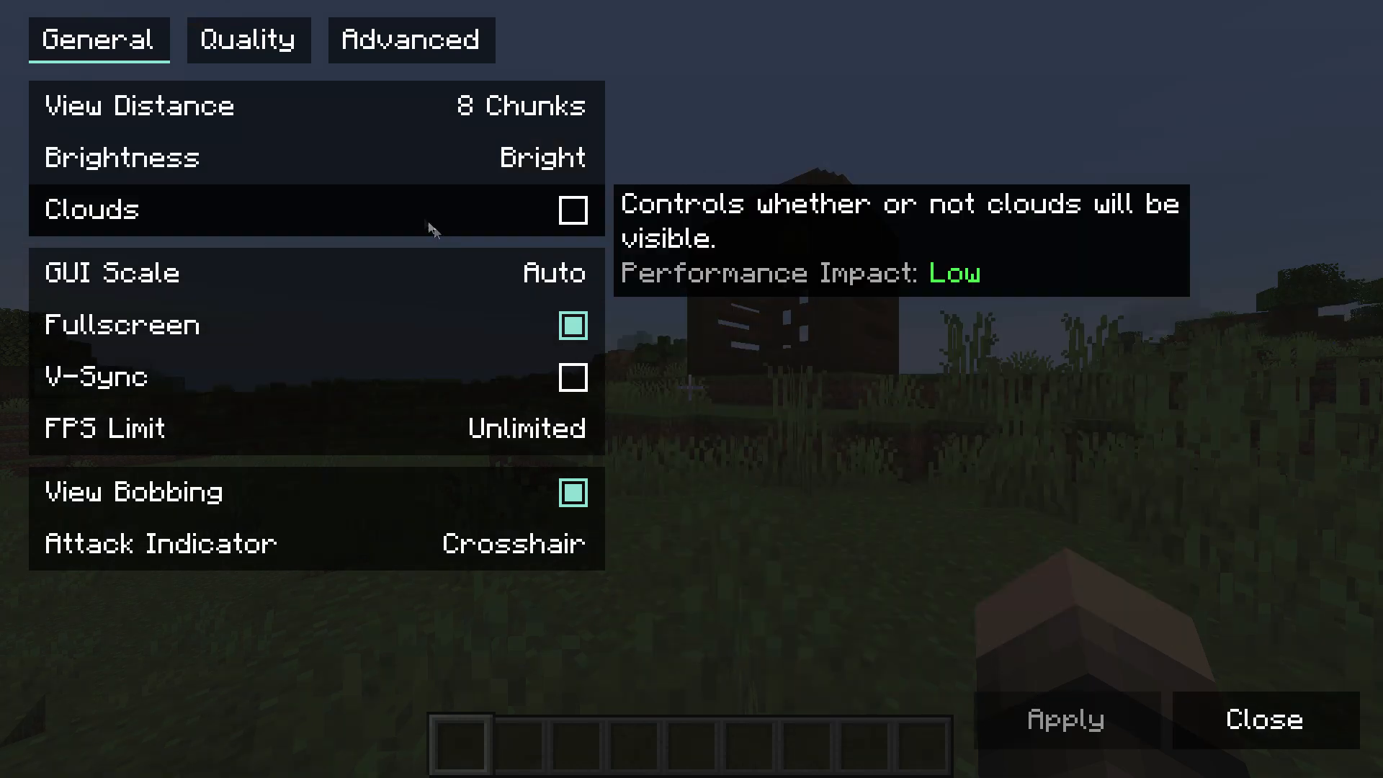
pyautogui.click(249, 40)
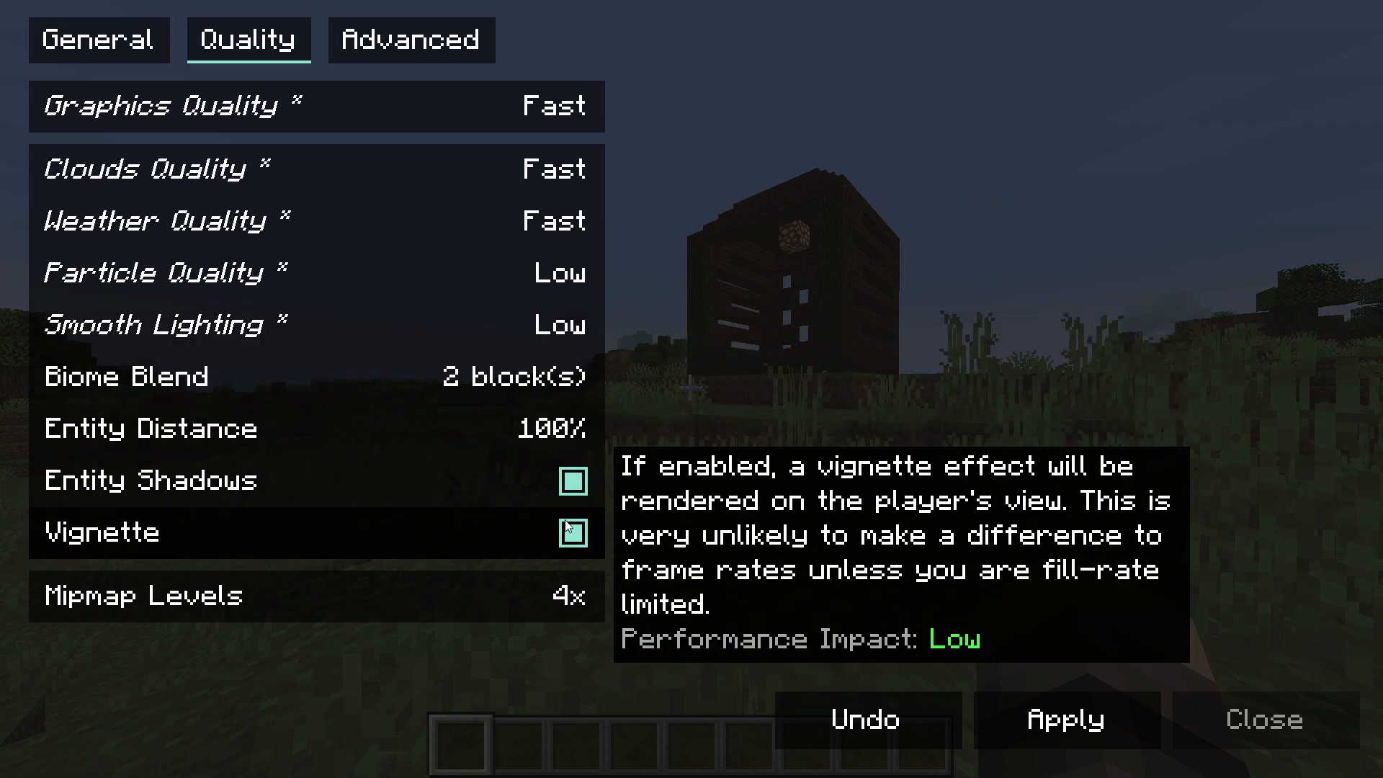
pyautogui.click(572, 533)
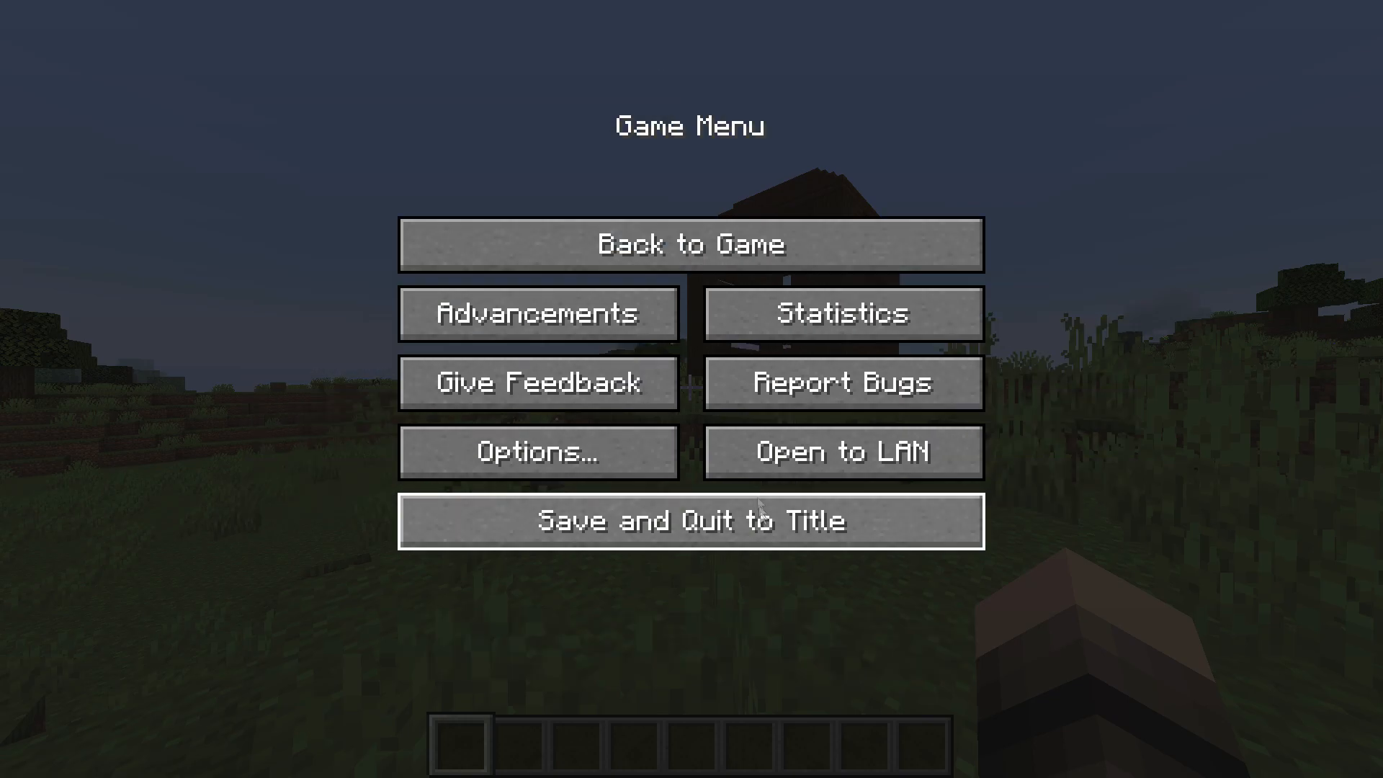
# Resume play and check the frame rate (about 717 fps) with the F3 debug overlay, then hide it.
pyautogui.click(690, 245)
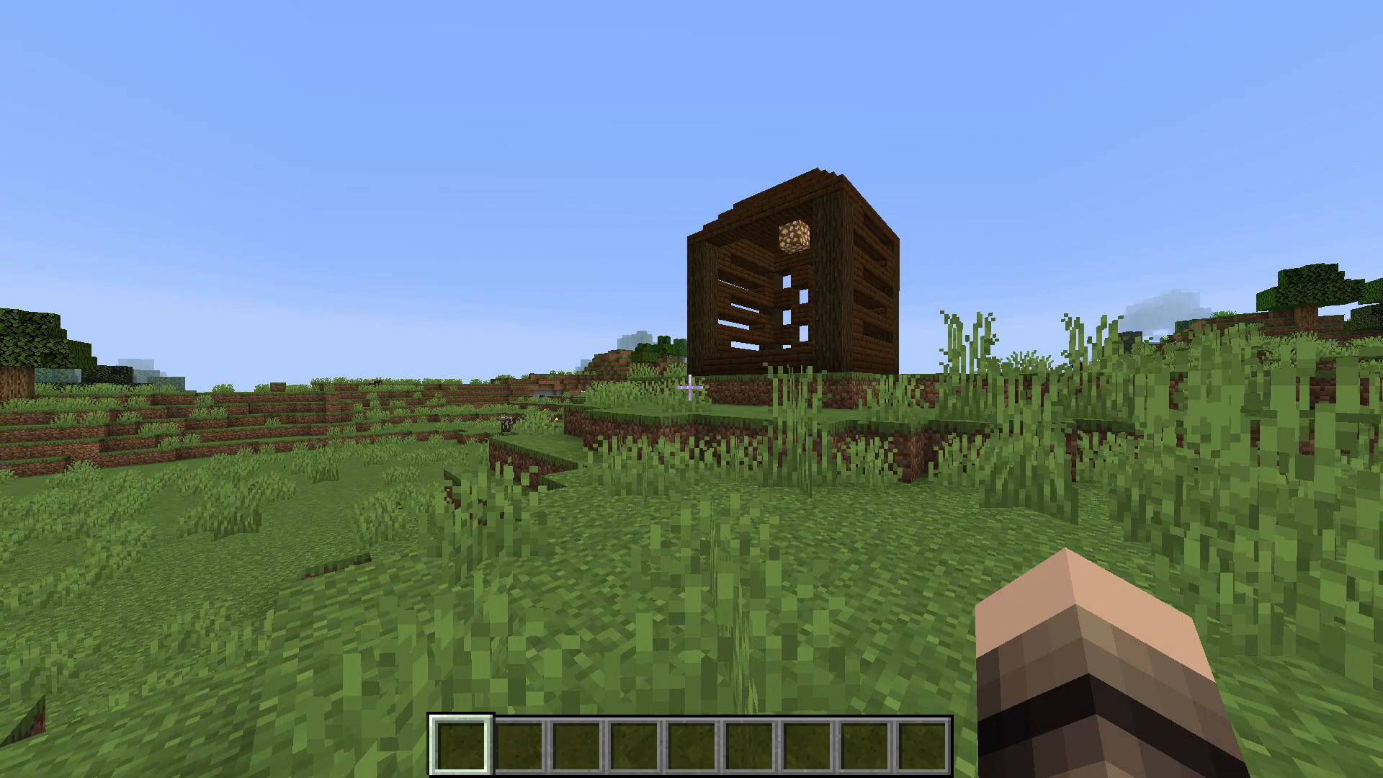
pyautogui.press('f3')
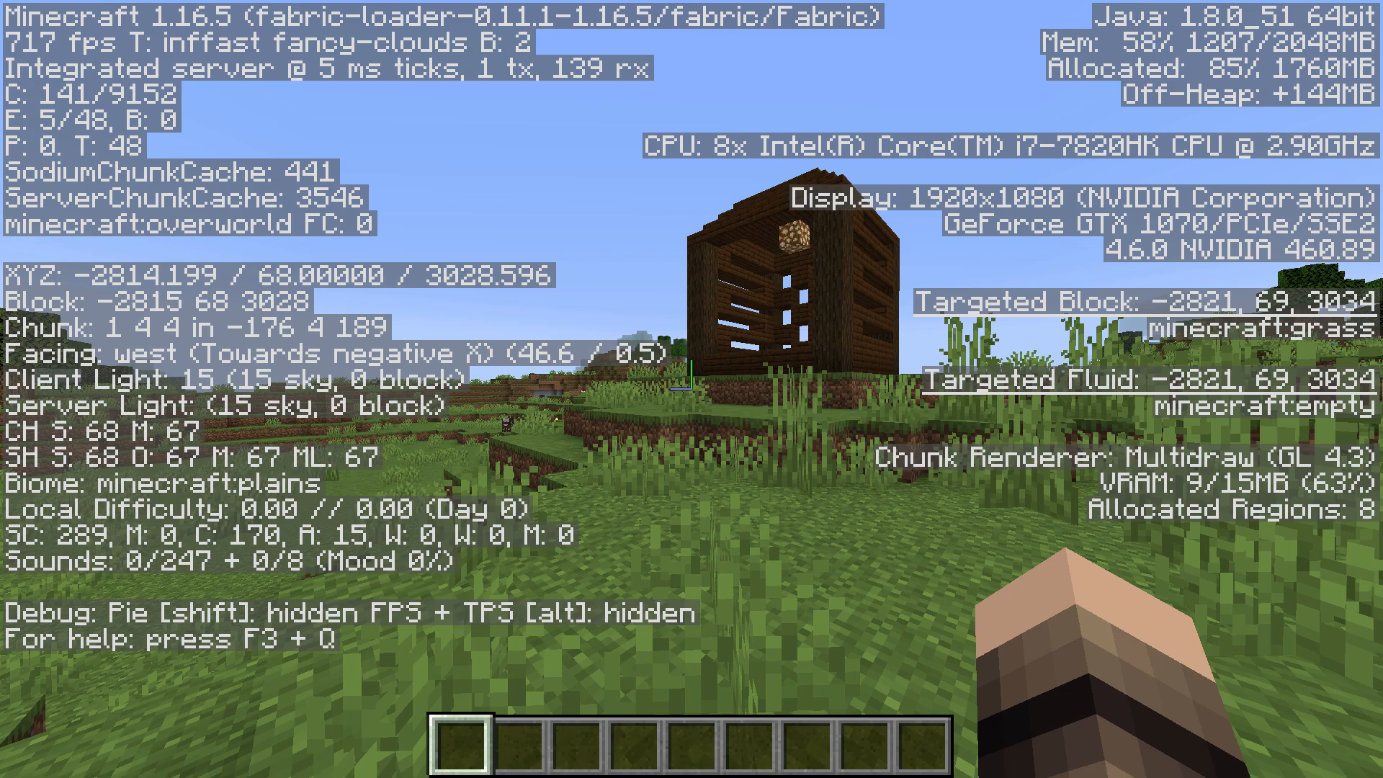
pyautogui.press('F3')
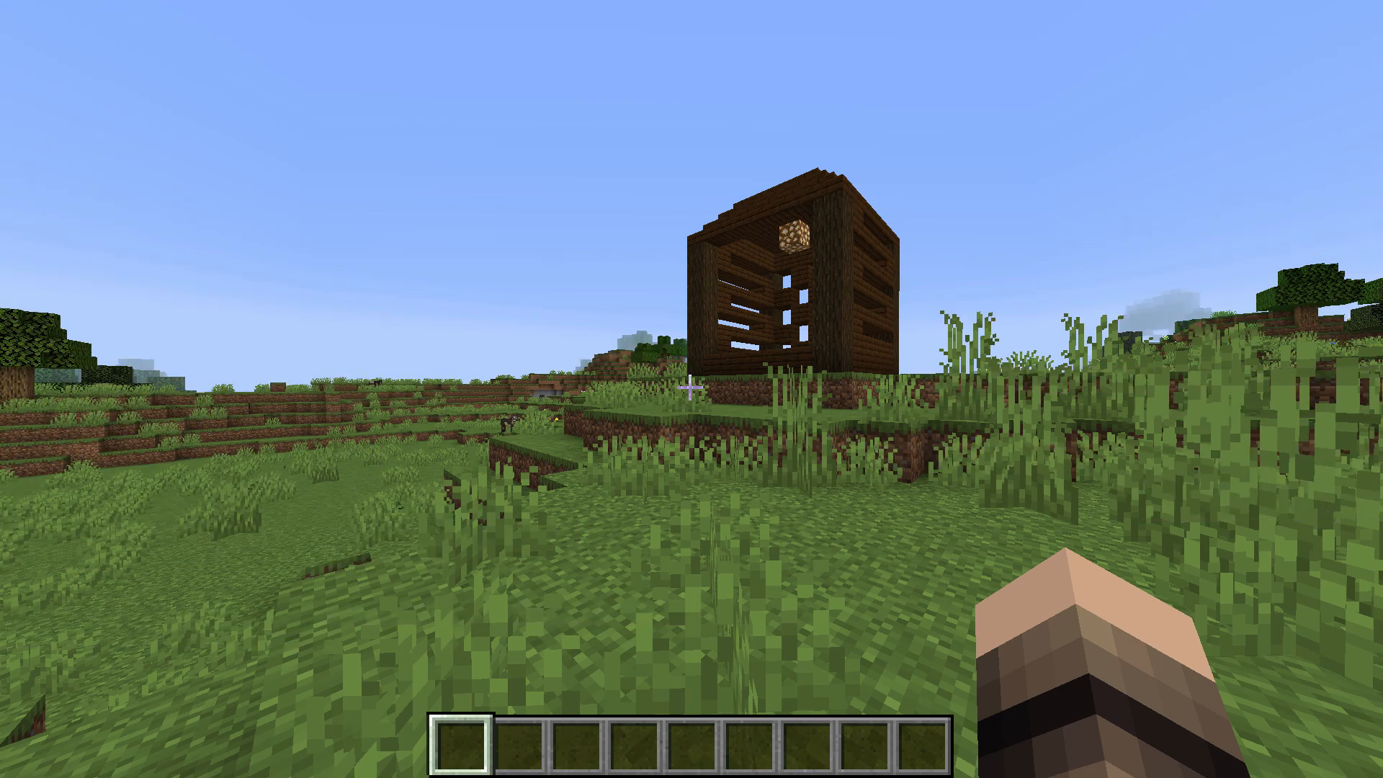